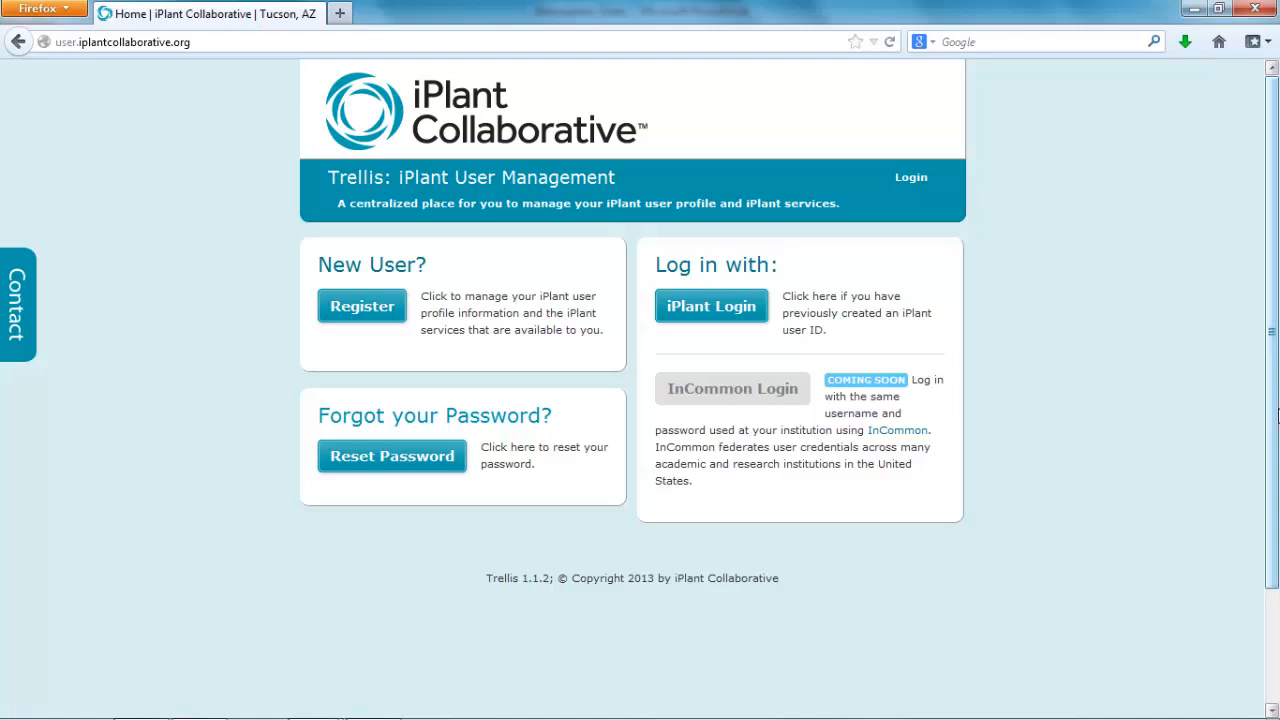
mouse_move(712, 306)
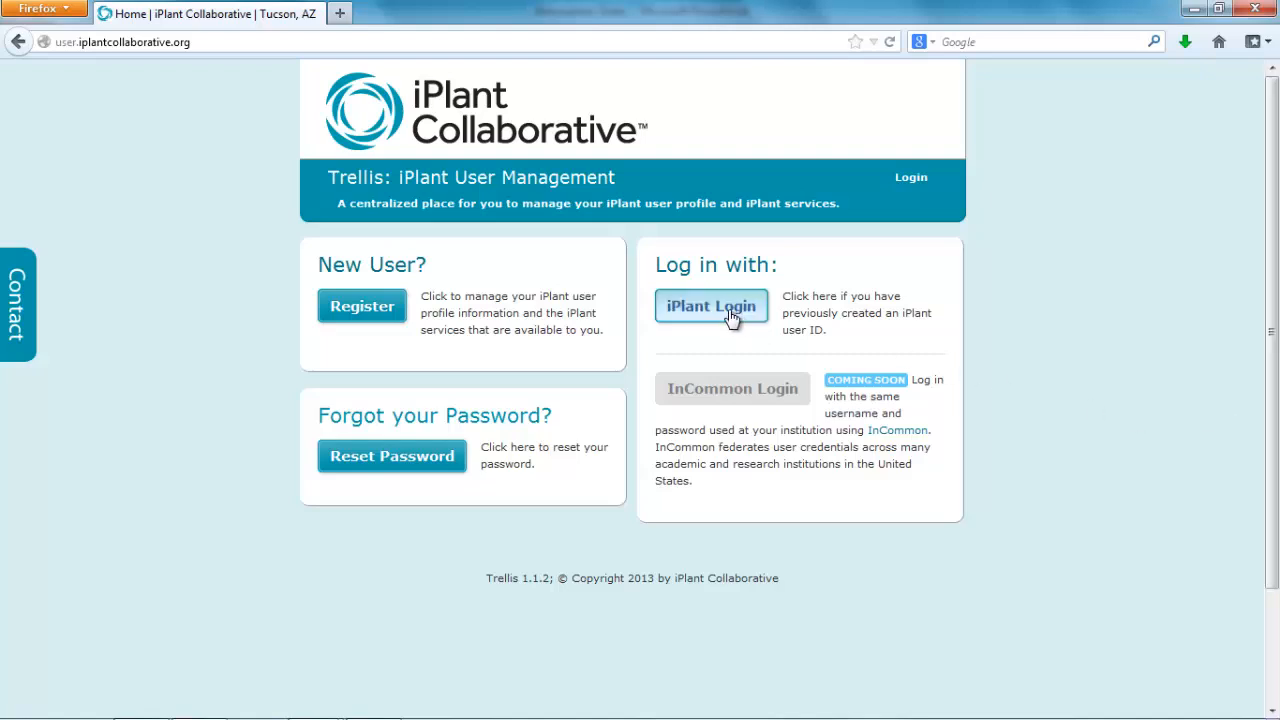
- Go to the iPlant ID sign-in page from the iPlant Login link
click(710, 306)
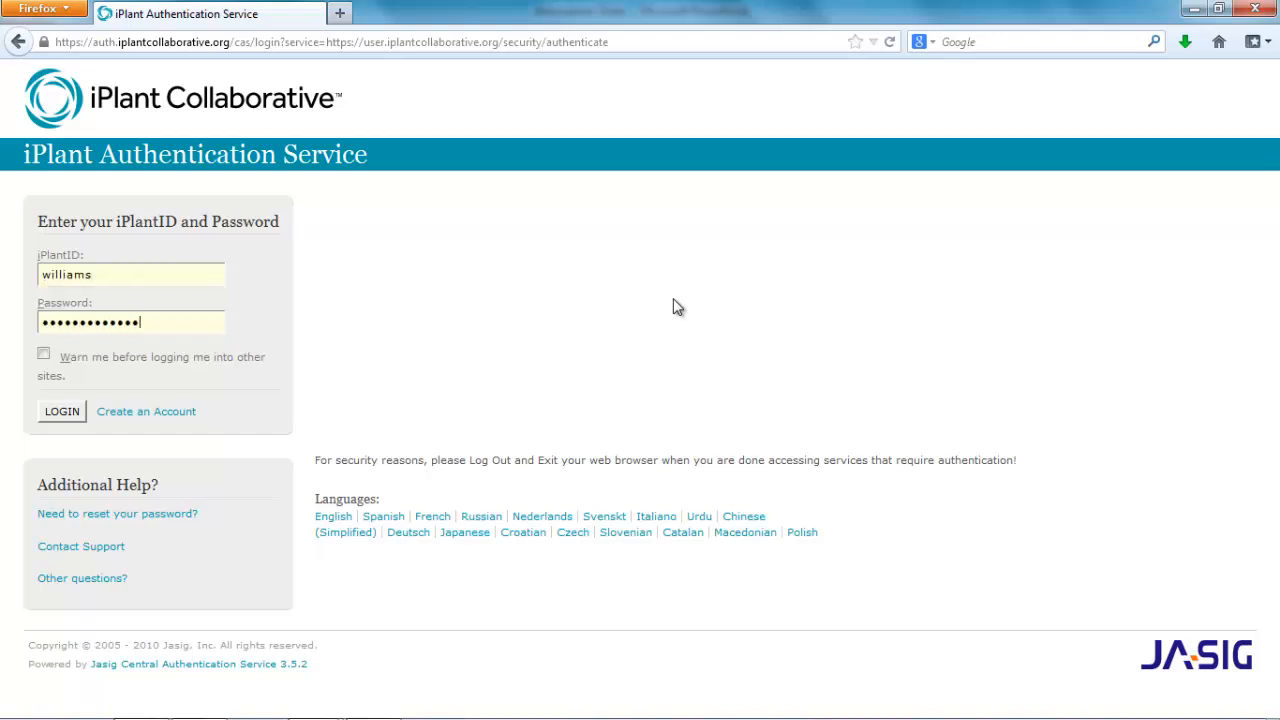
- Log in and review the thirteen My Services entries on the Trellis dashboard
click(60, 412)
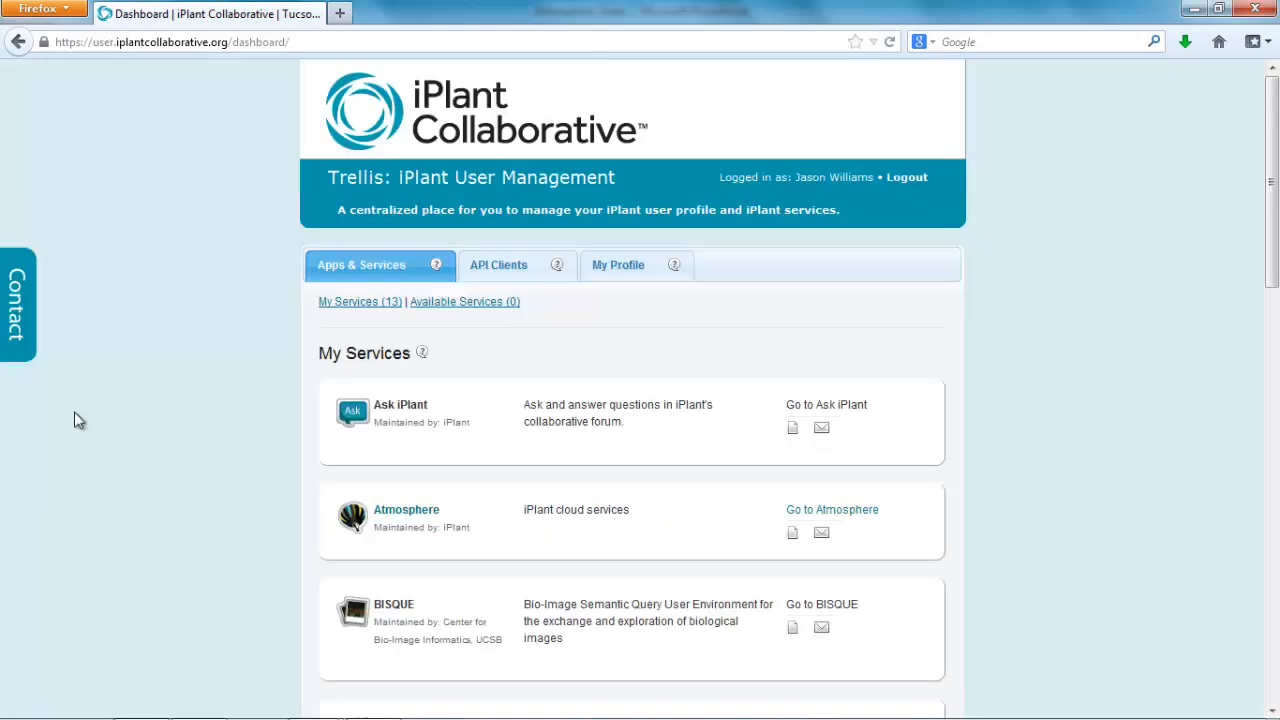
mouse_move(148, 412)
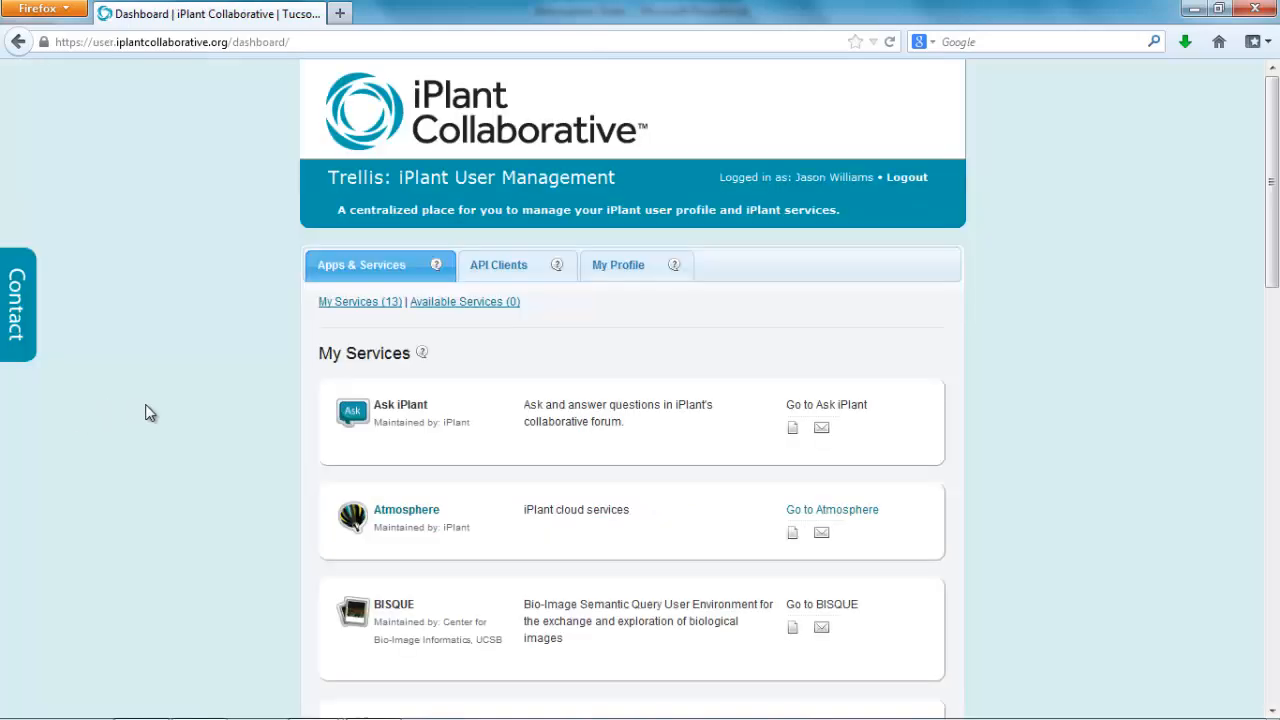
scroll(down, 3)
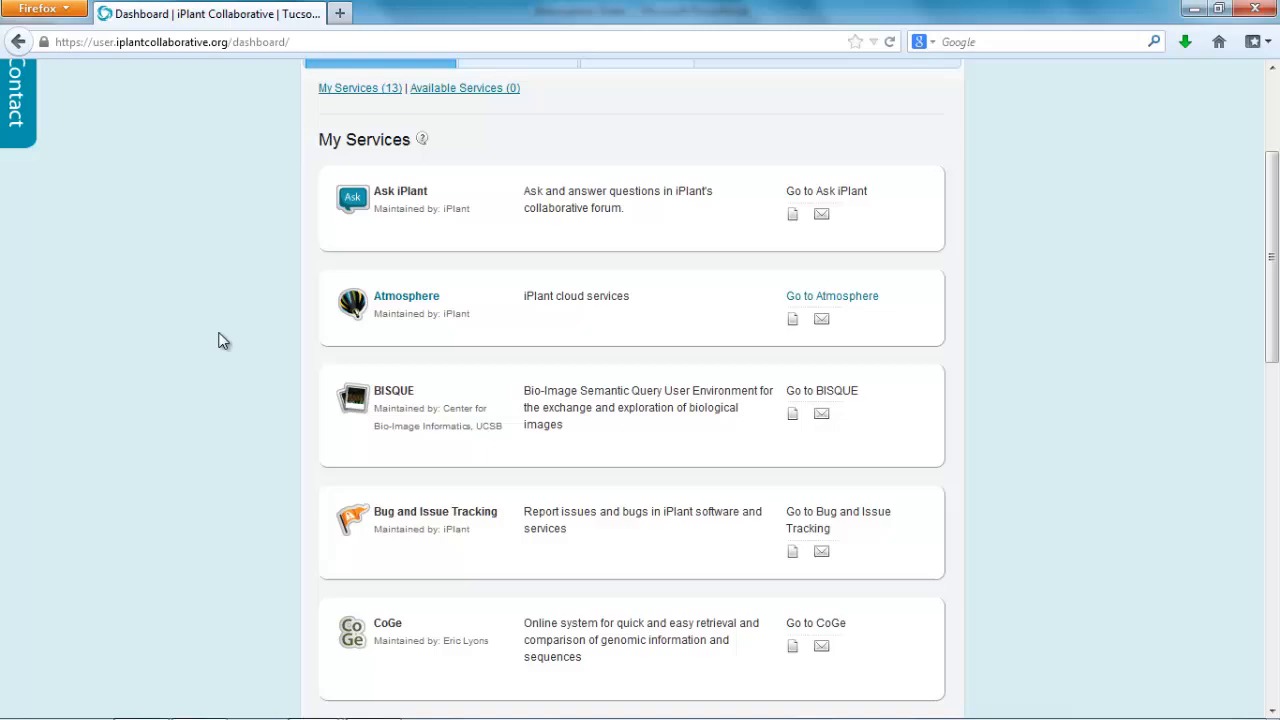
mouse_move(228, 286)
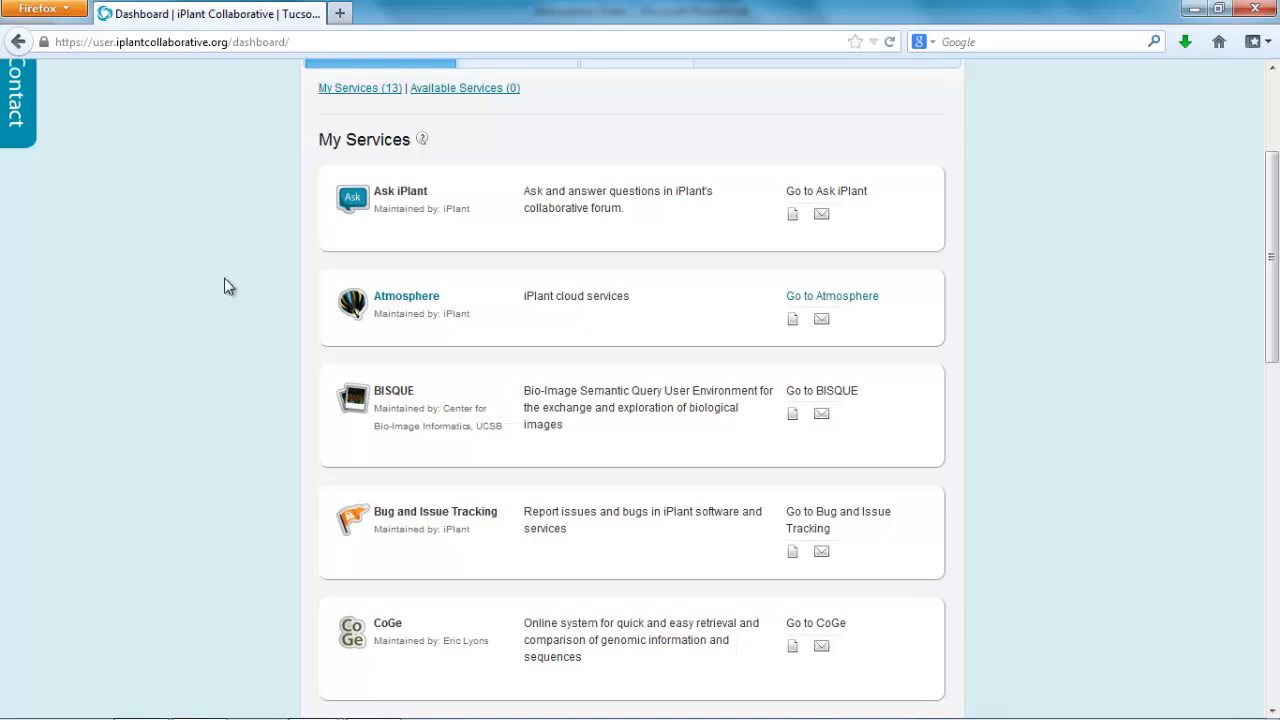
scroll(down, 3)
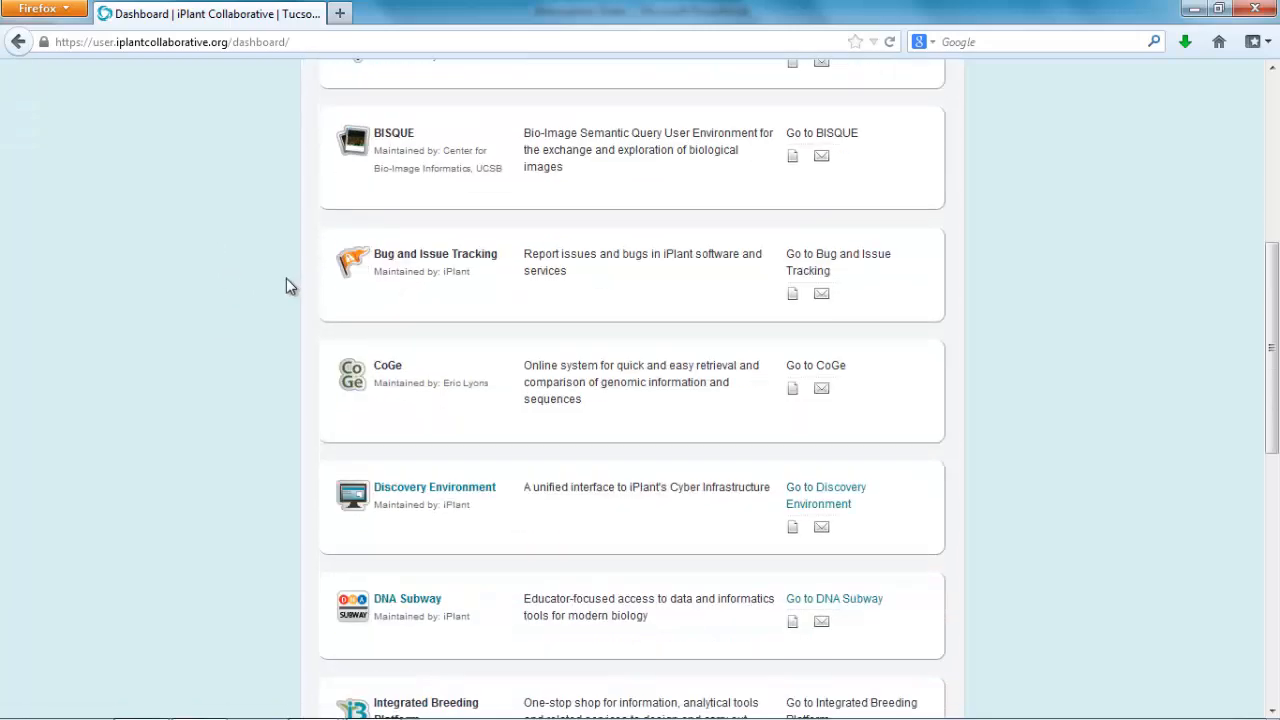
scroll(down, 3)
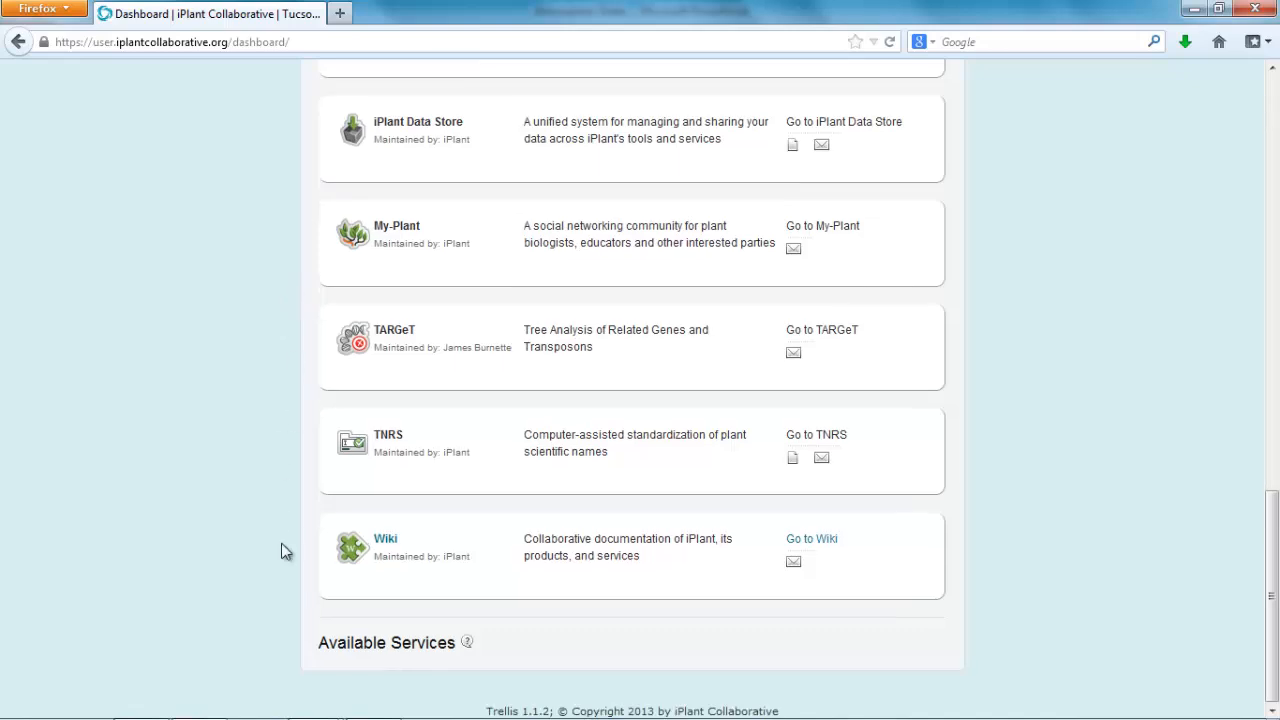
mouse_move(260, 576)
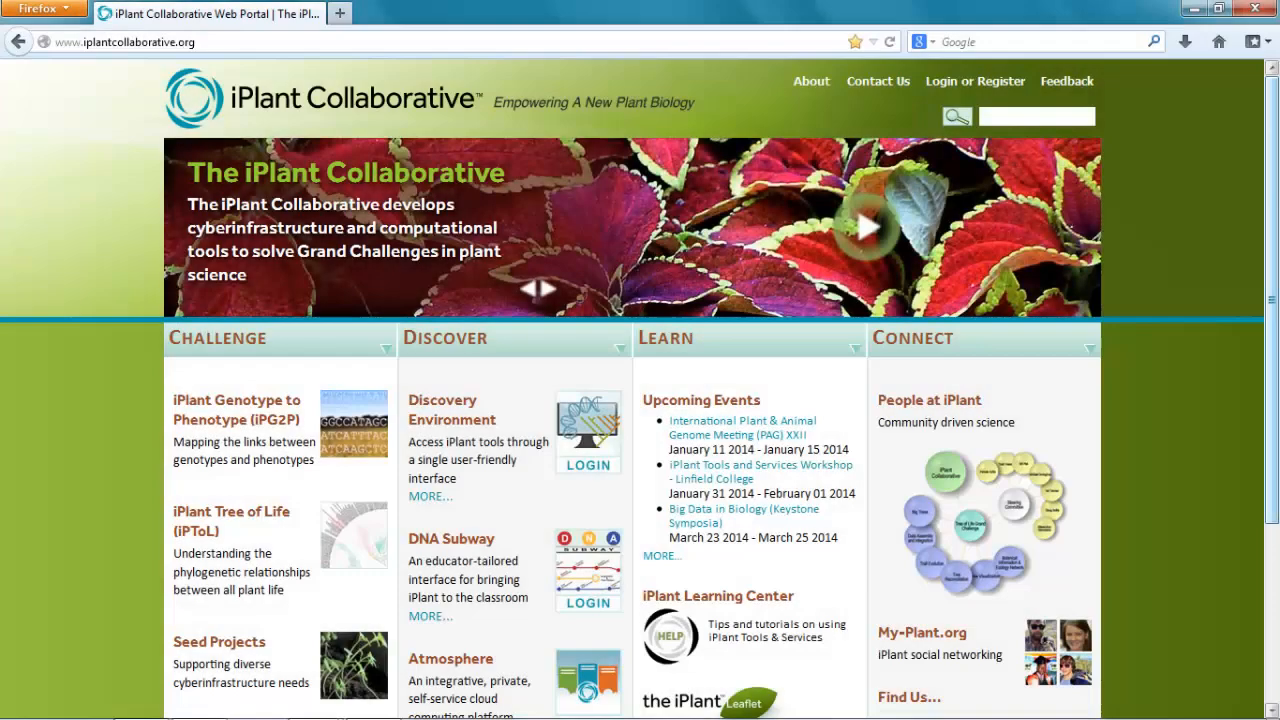
- Launch Atmosphere from its row on the services dashboard, reaching the welcome page
scroll(down, 3)
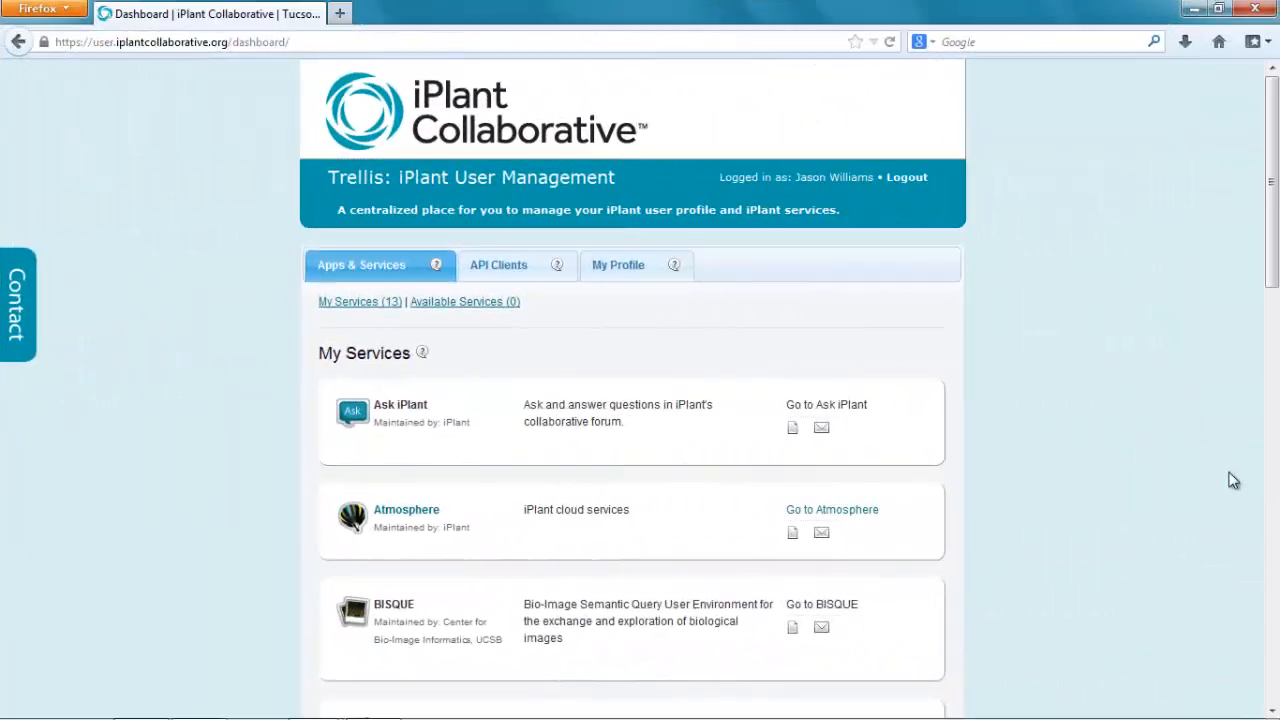
click(832, 510)
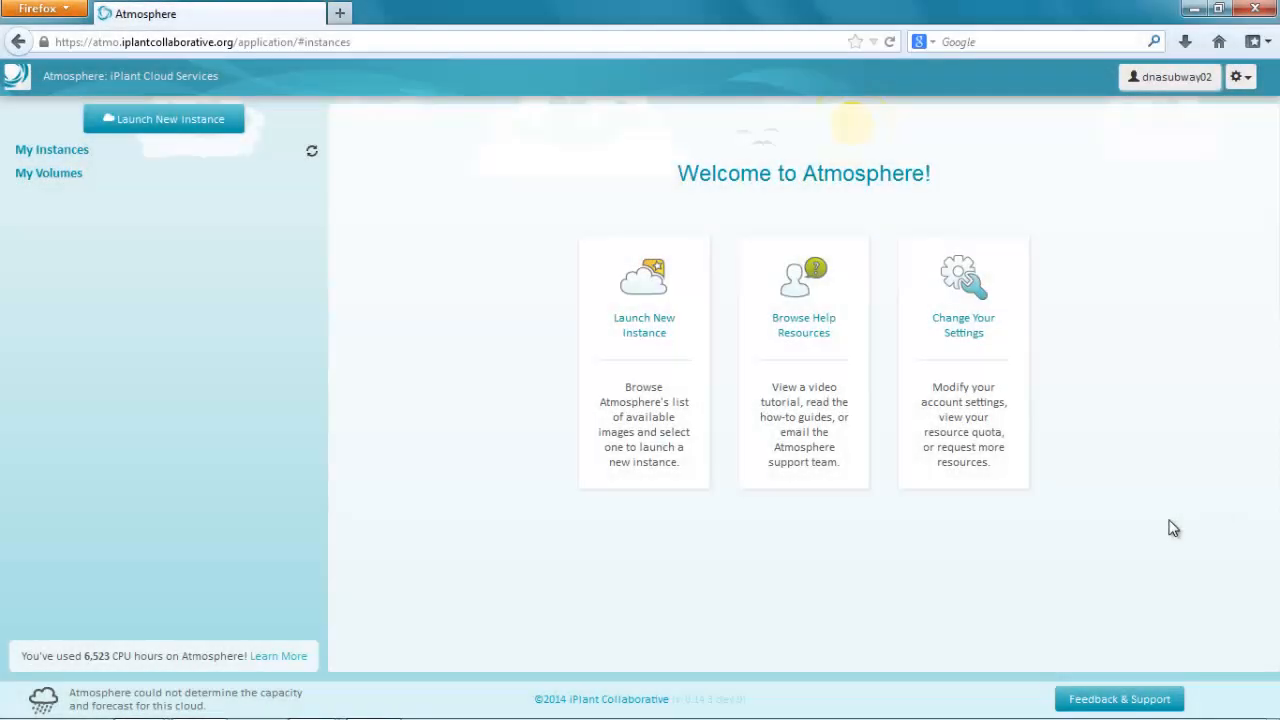
- Launch a new NGS Viewers v3.2 instance at tiny2 size (1 CPU, 8 GB memory)
click(164, 120)
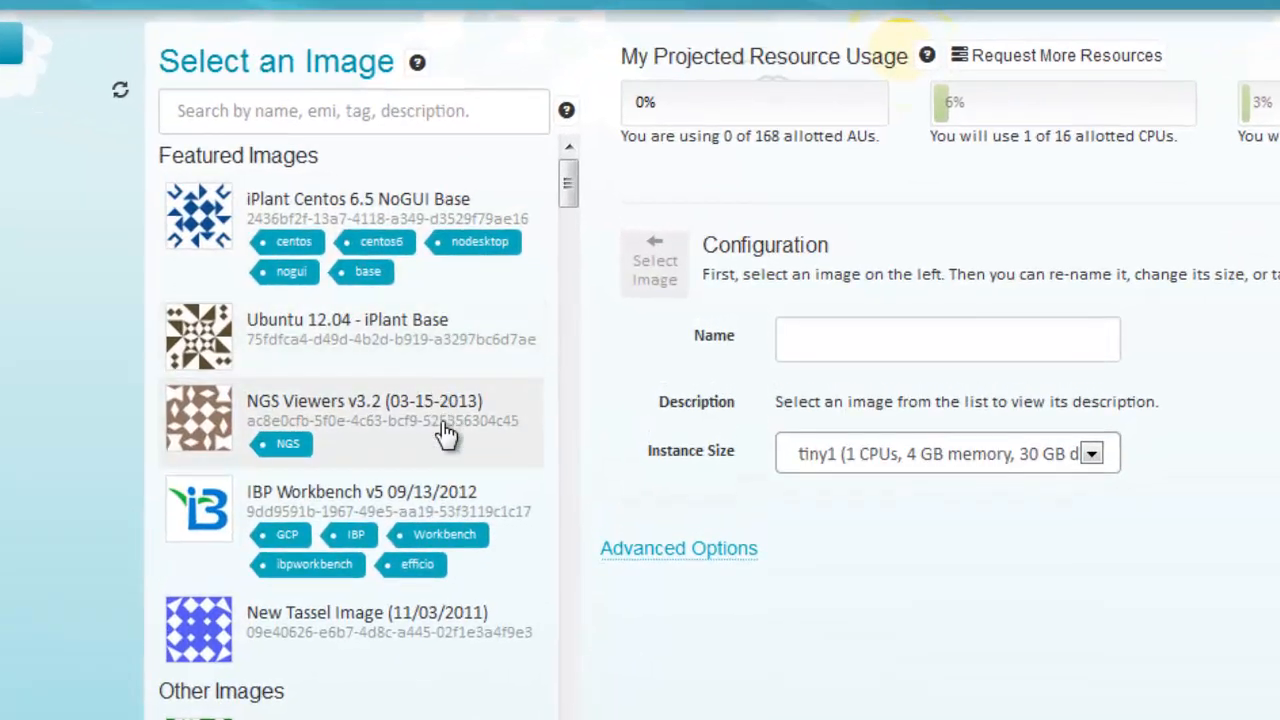
click(364, 410)
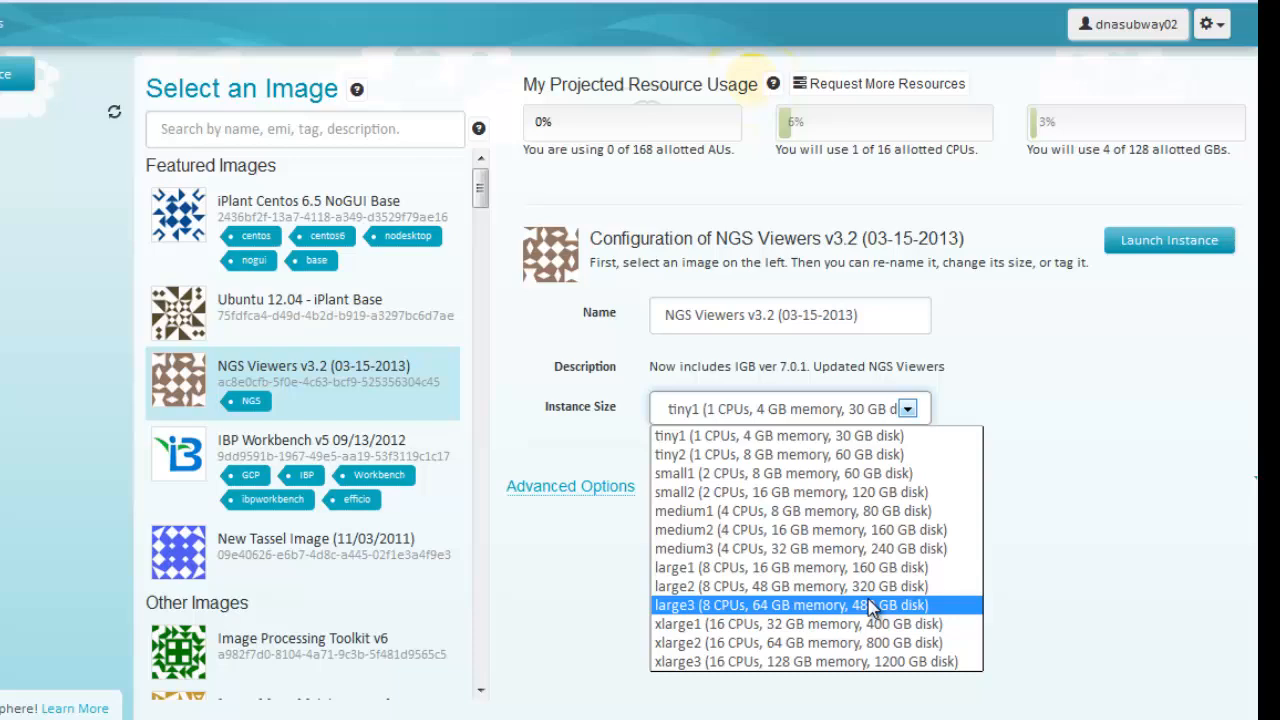
mouse_move(876, 454)
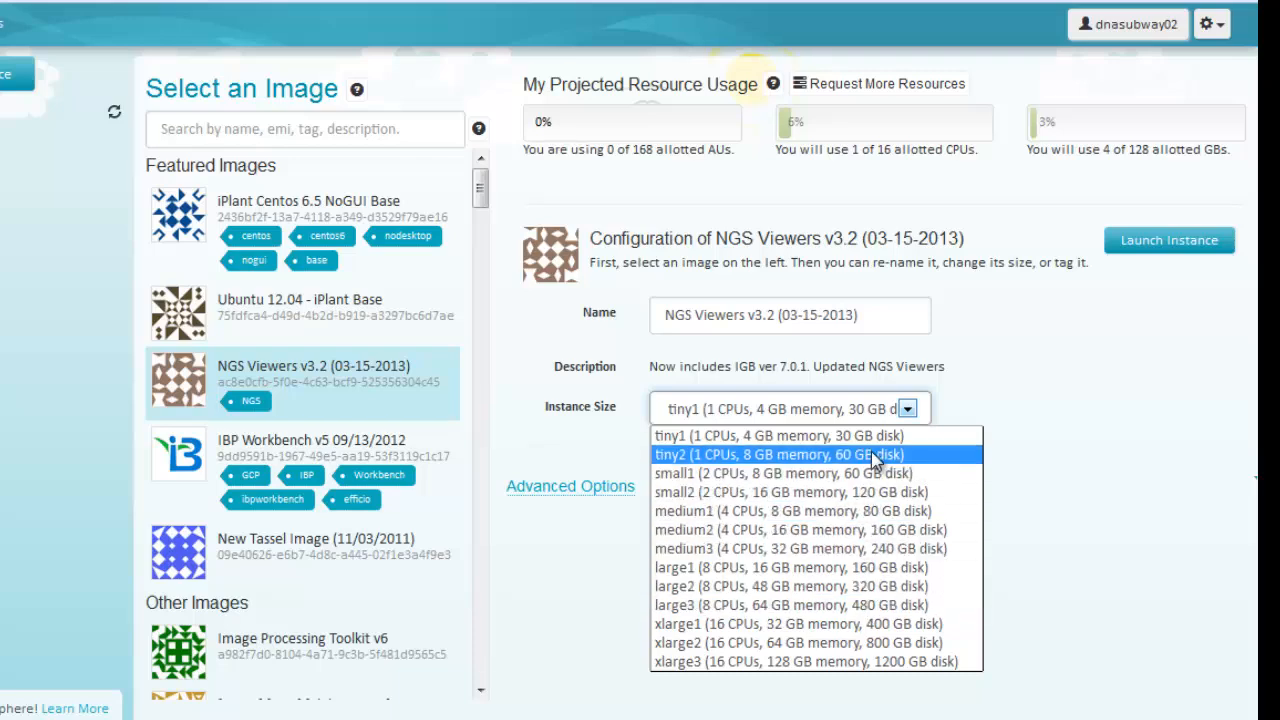
click(762, 454)
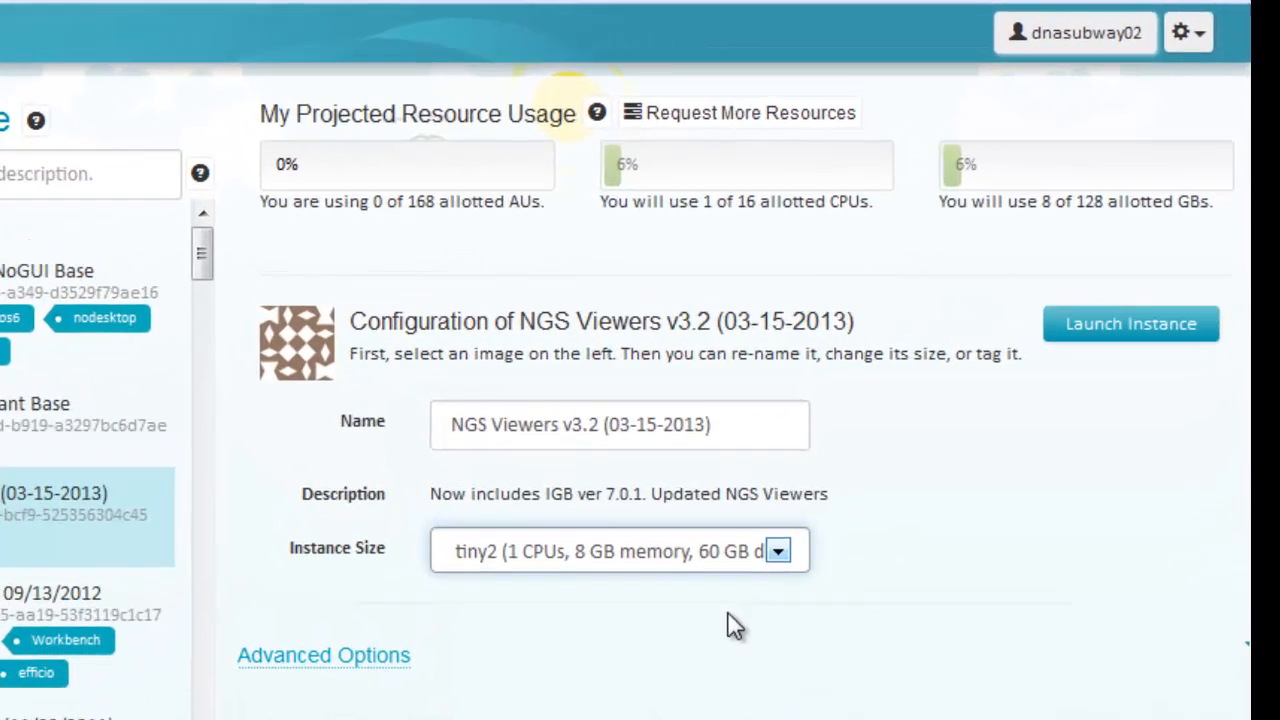
click(1130, 324)
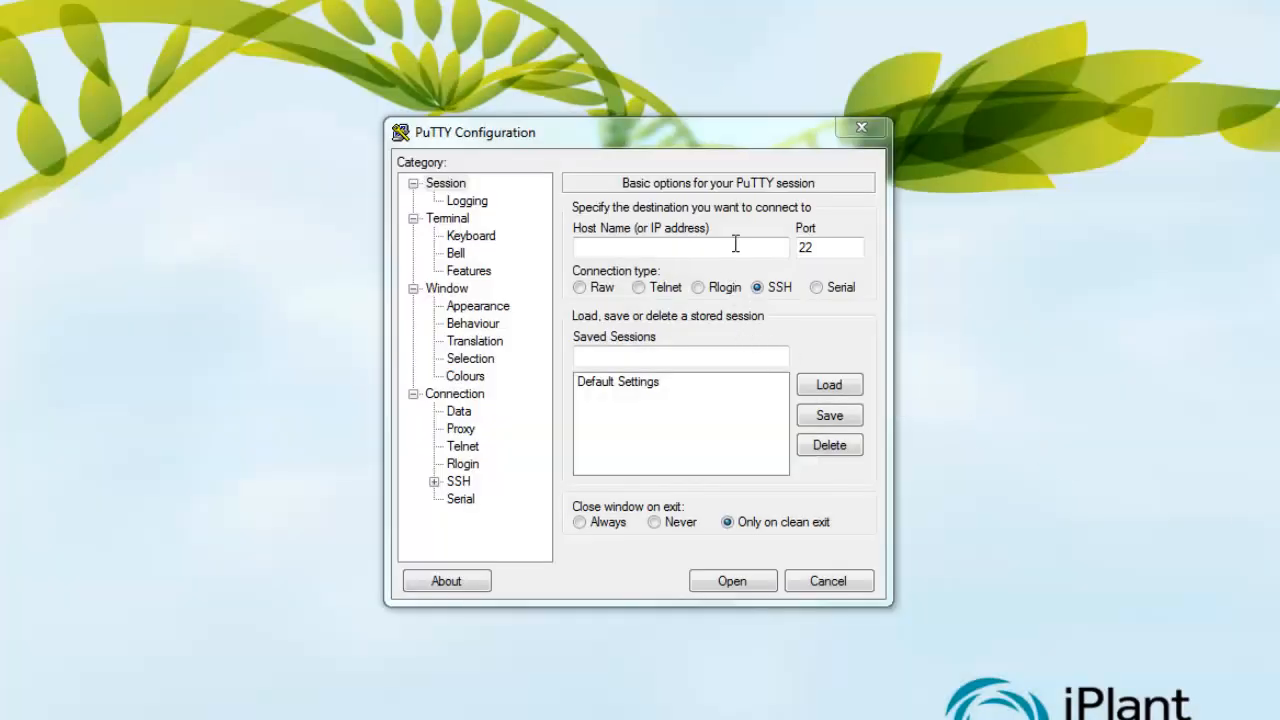
- Connect over SSH to 128.196.142.23 on port 22 and log in as 'williams'
text(128.196.142.23)
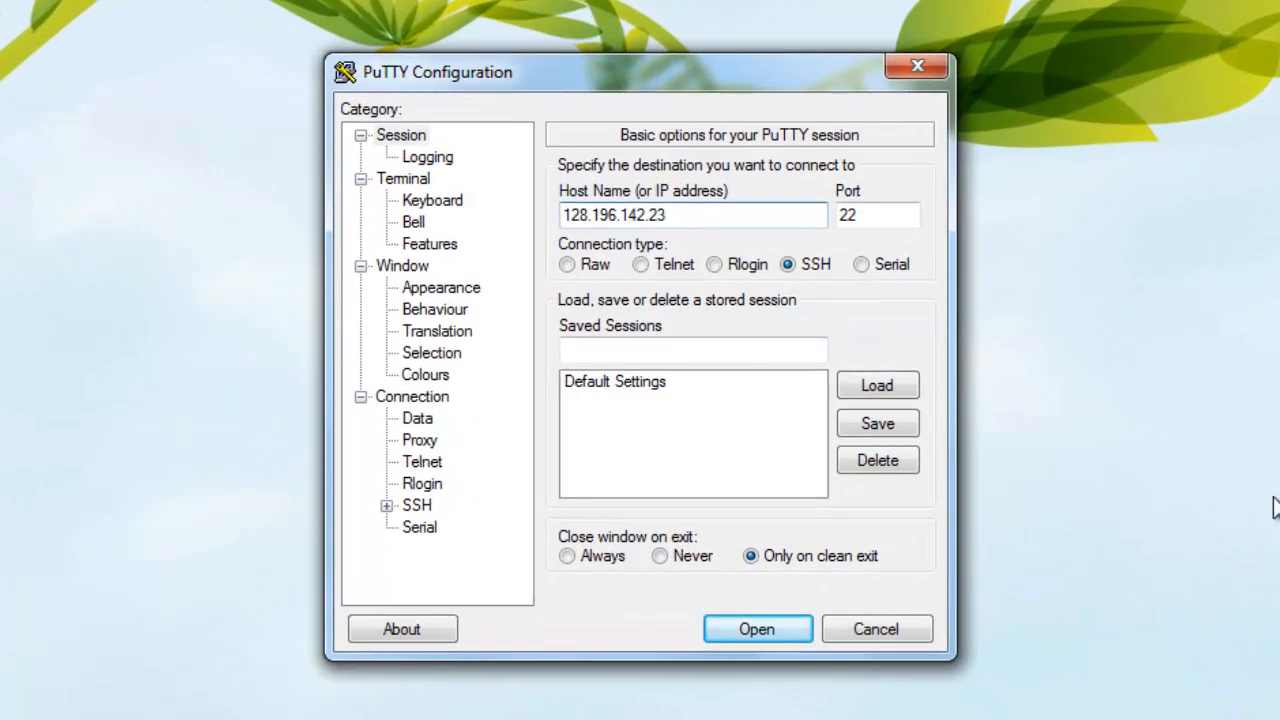
click(756, 628)
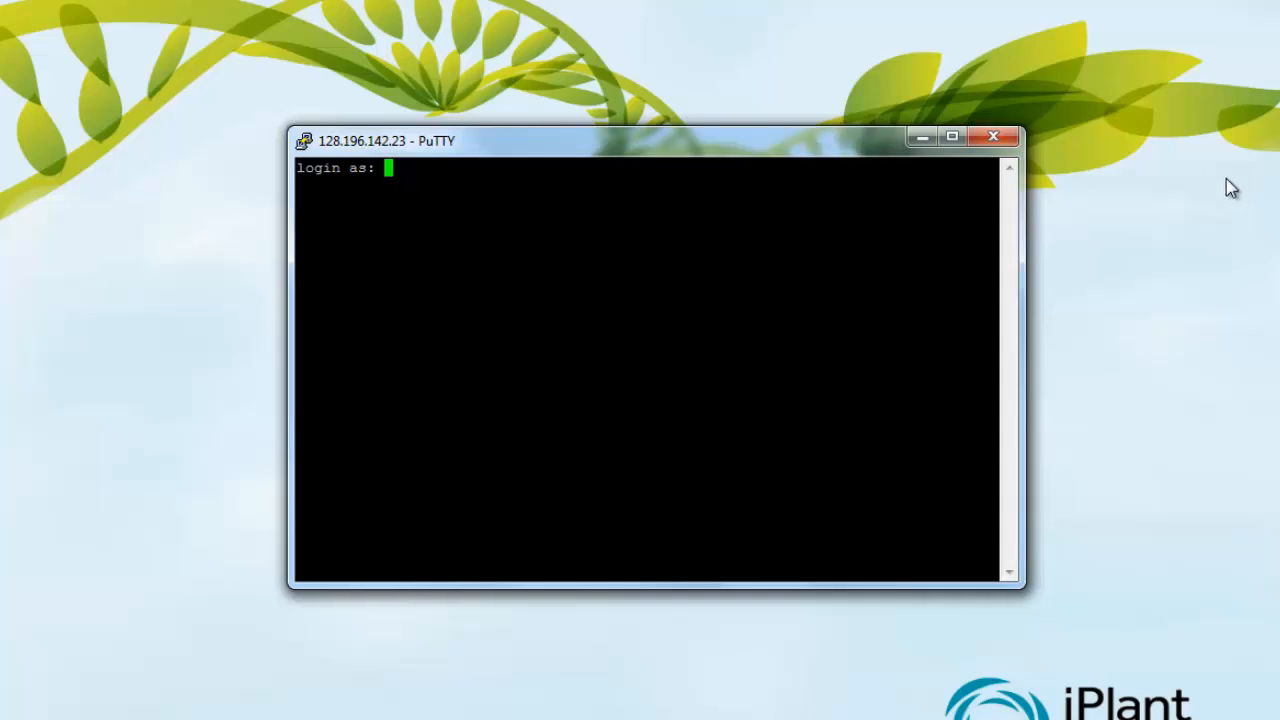
text(williams)
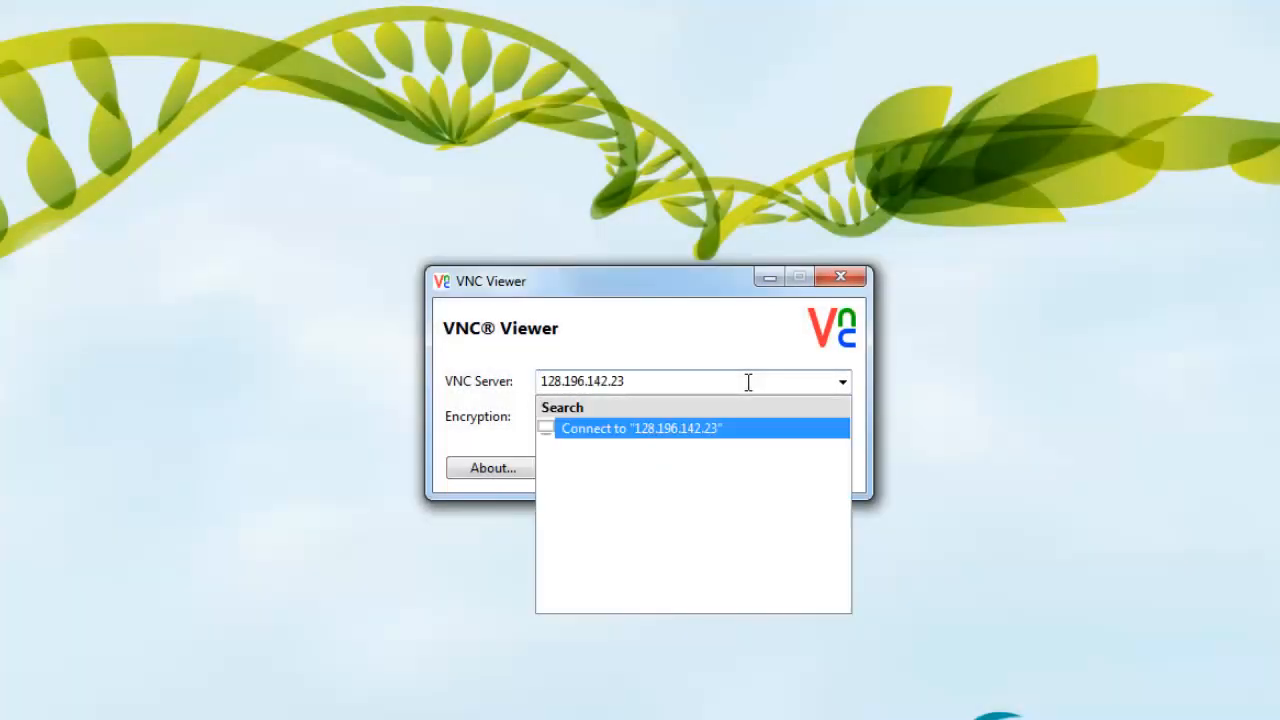
- Connect VNC Viewer to 128.196.142.23:1, accept the server identity and authenticate with the password
text(:)
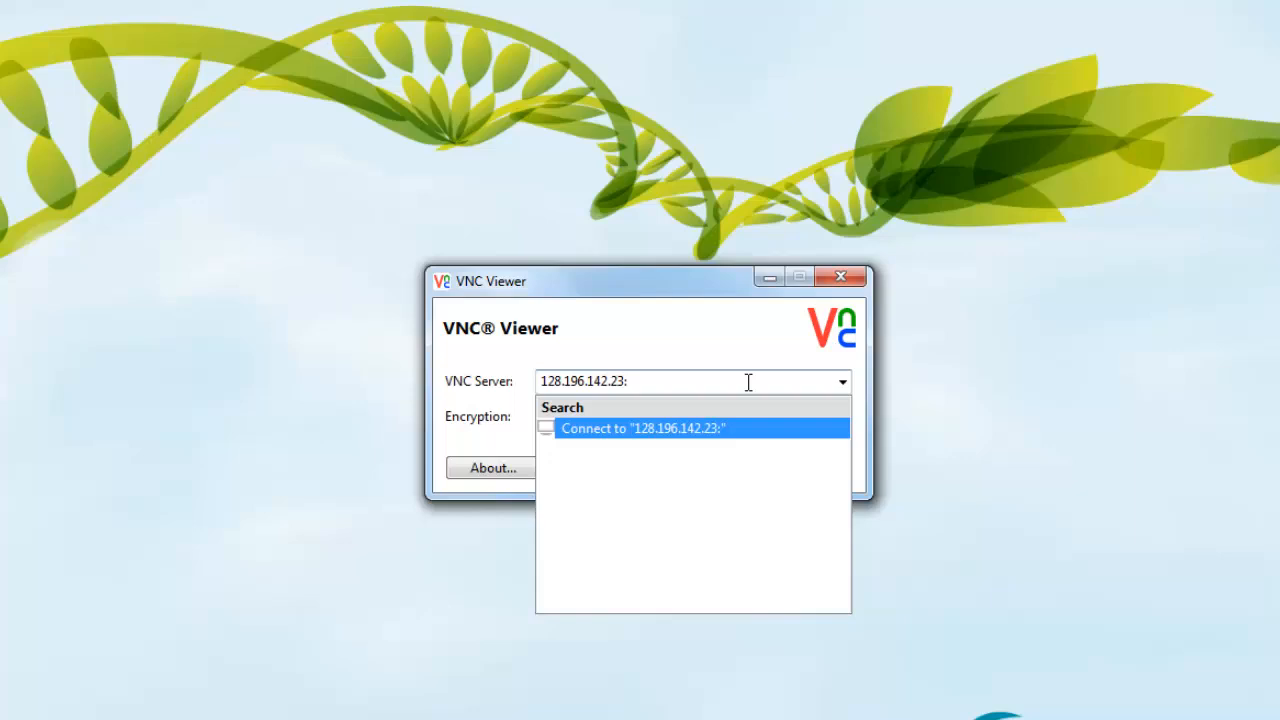
text(1)
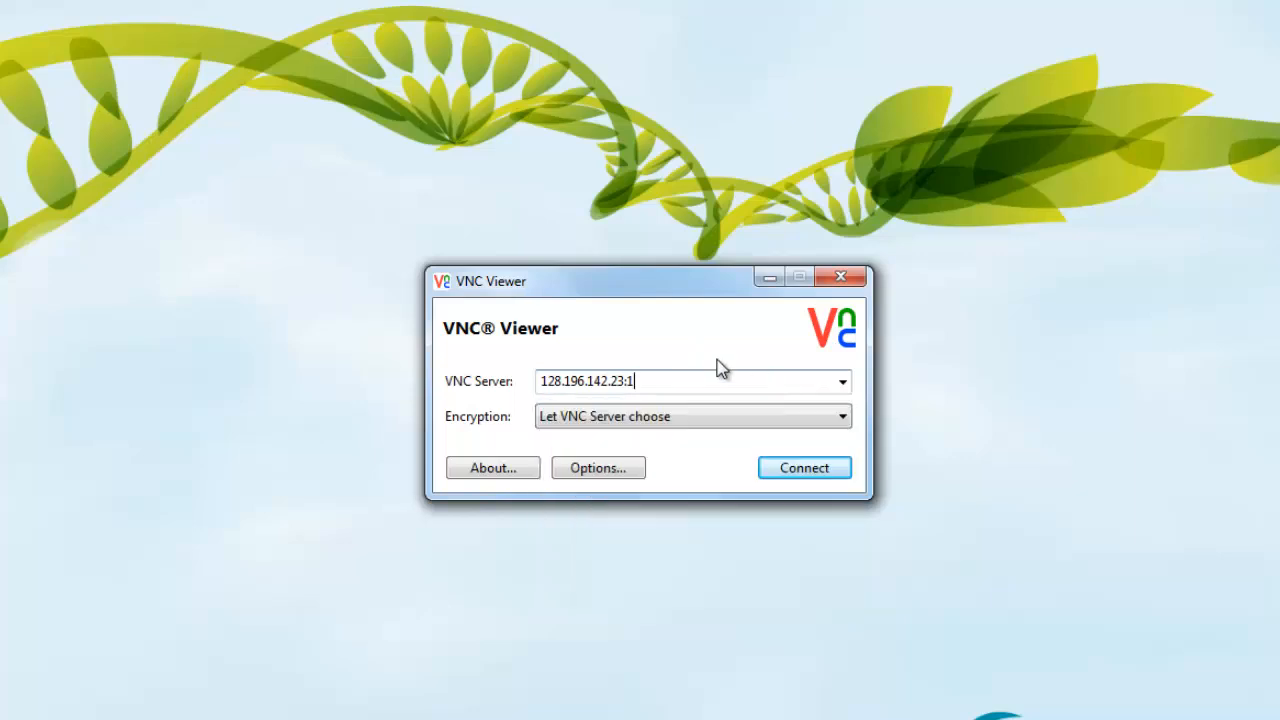
click(804, 468)
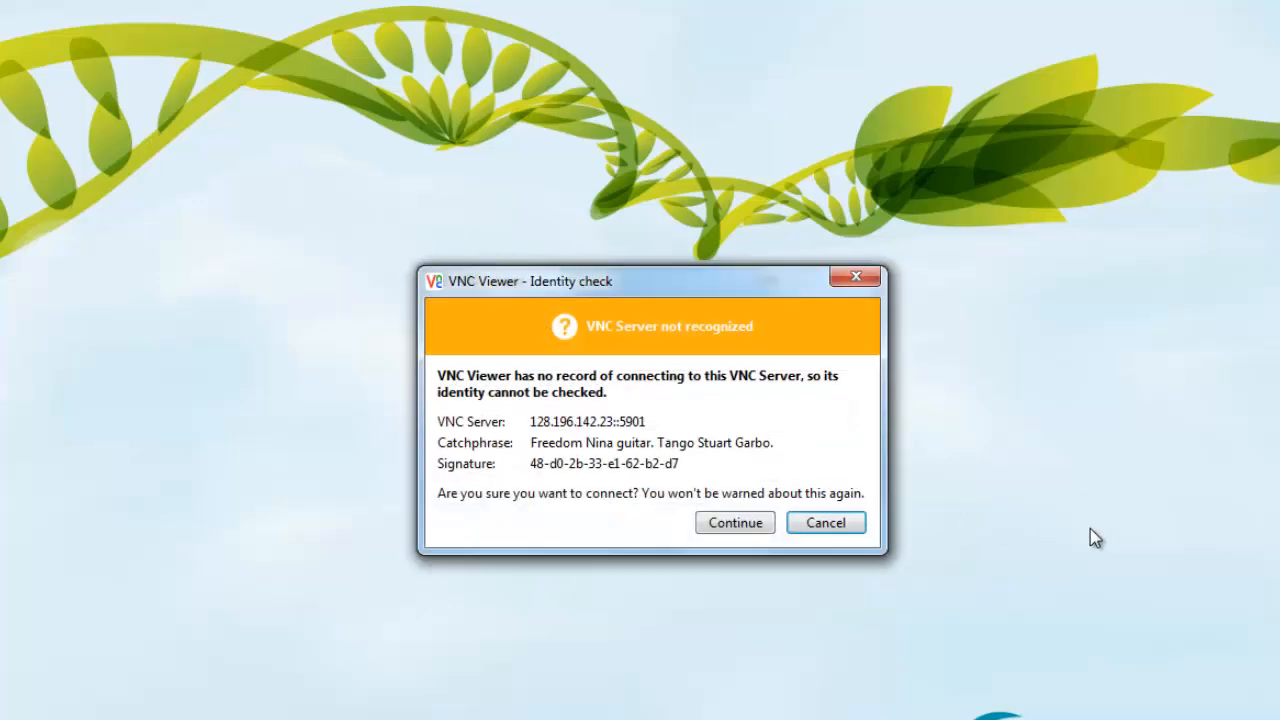
click(734, 522)
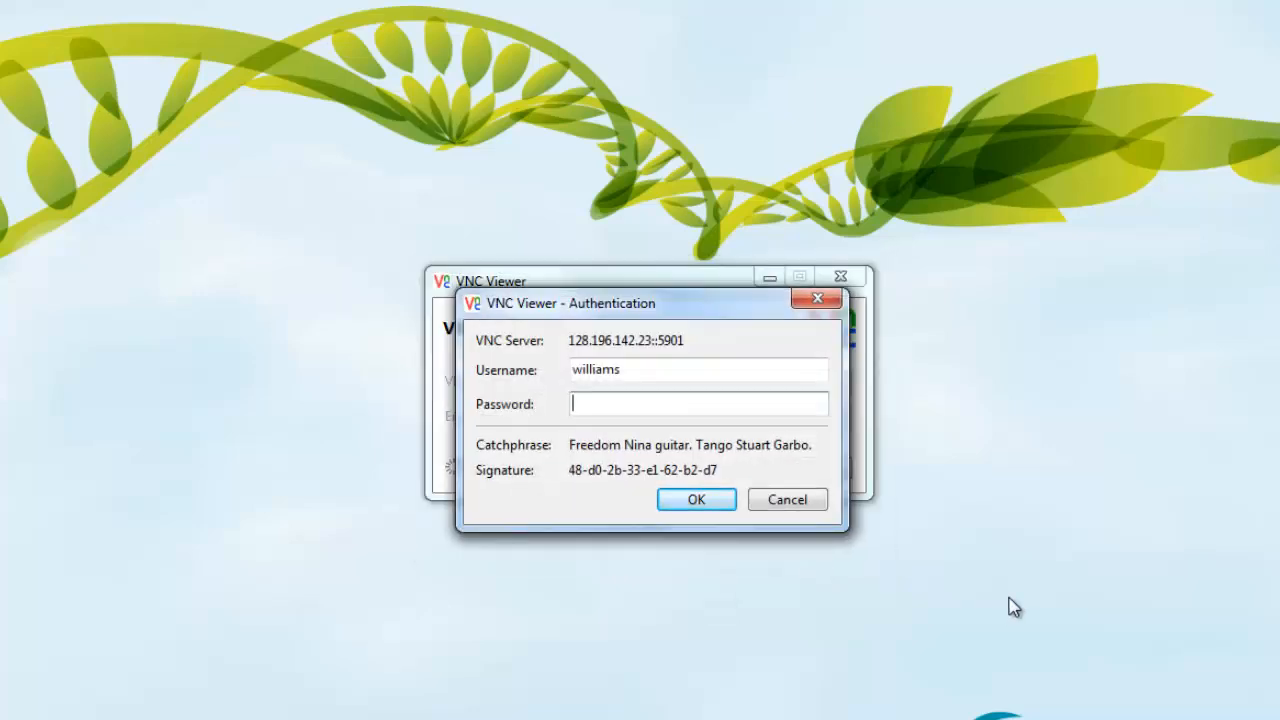
text(••)
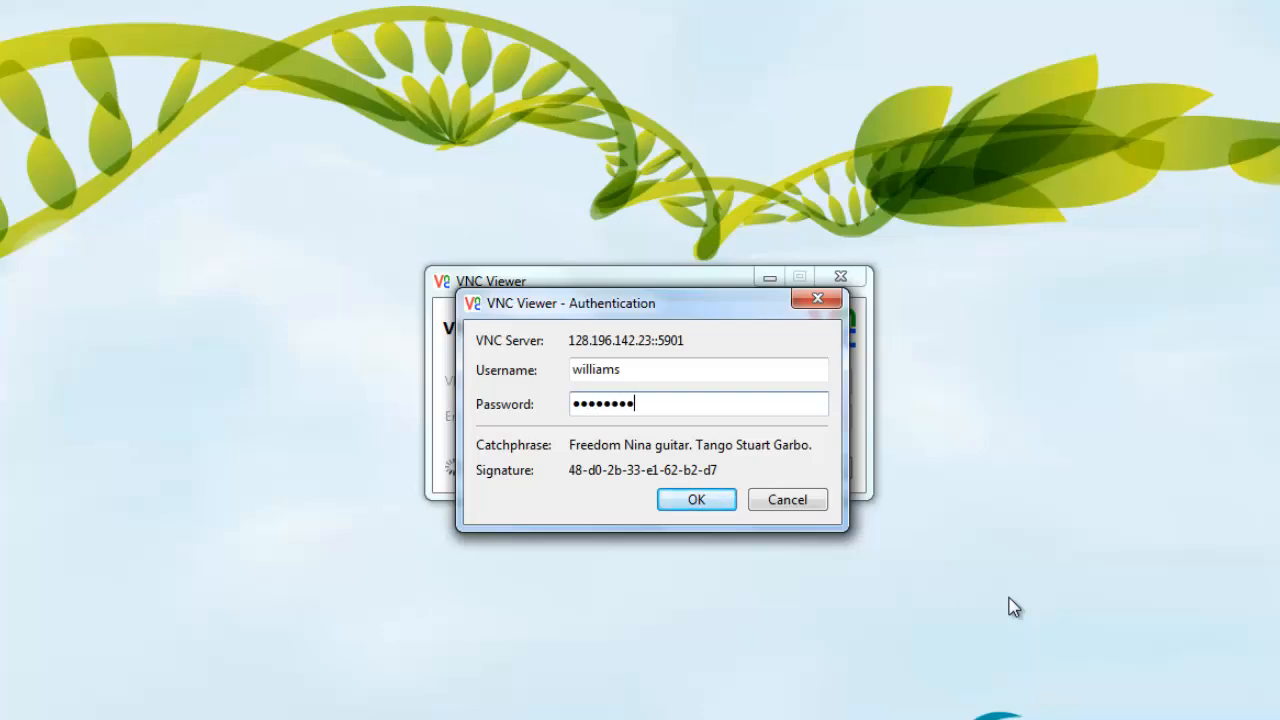
click(696, 500)
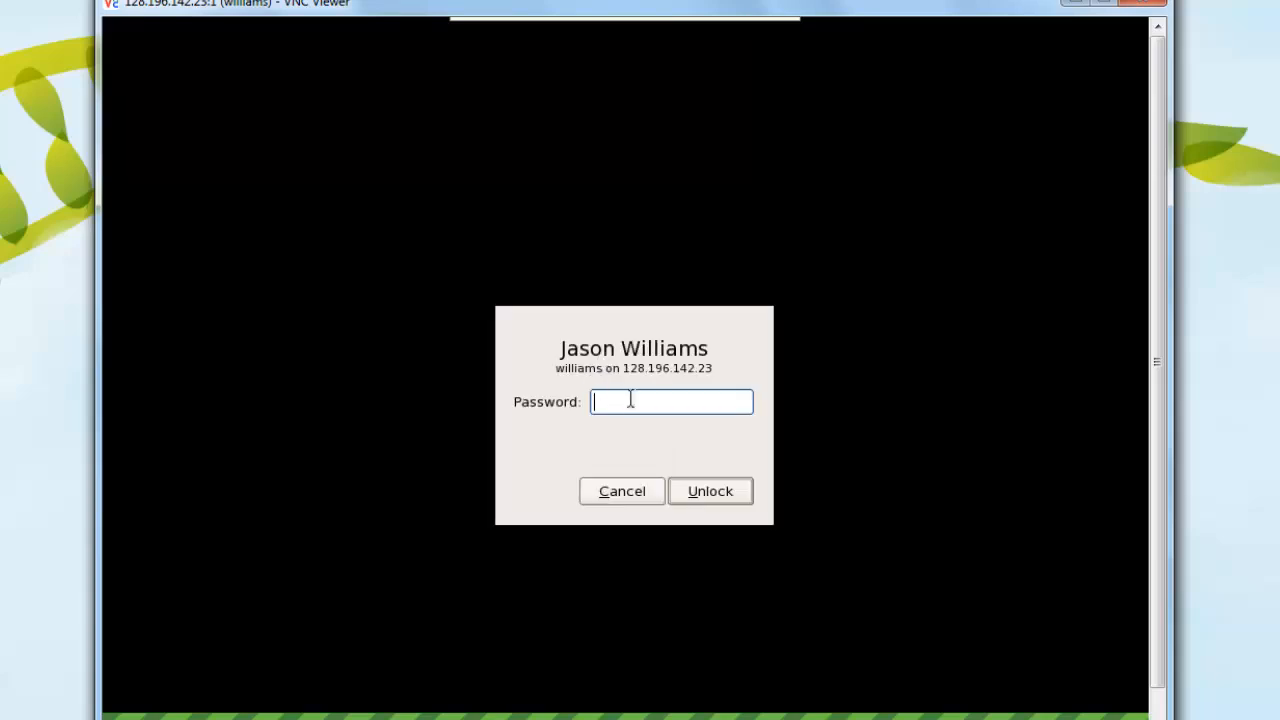
- Unlock the remote desktop lock screen with the account password
text(password)
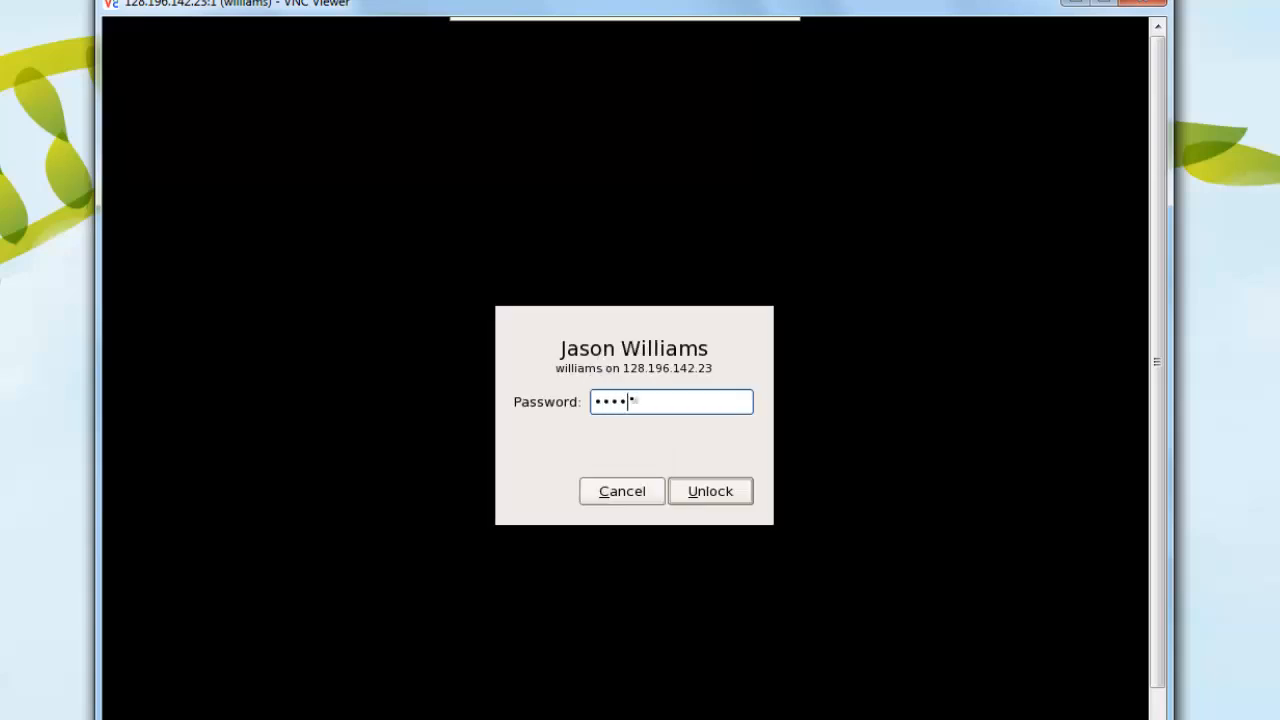
text(••••)
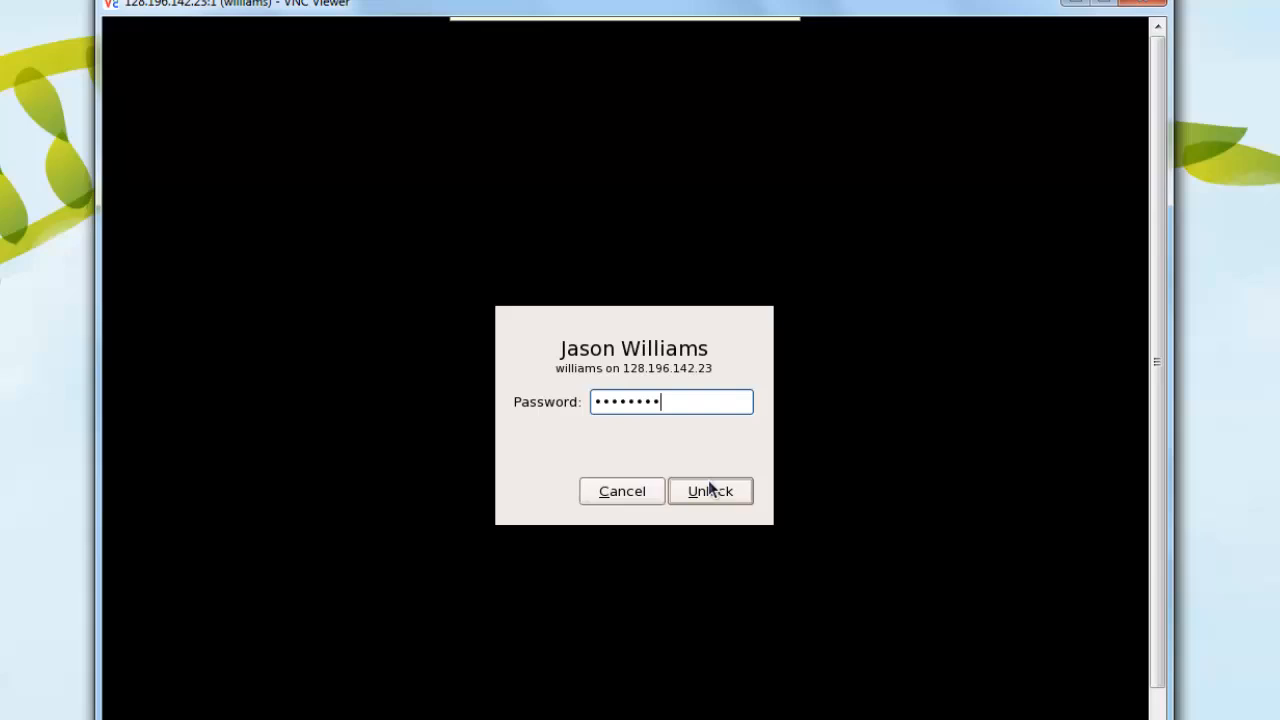
click(710, 492)
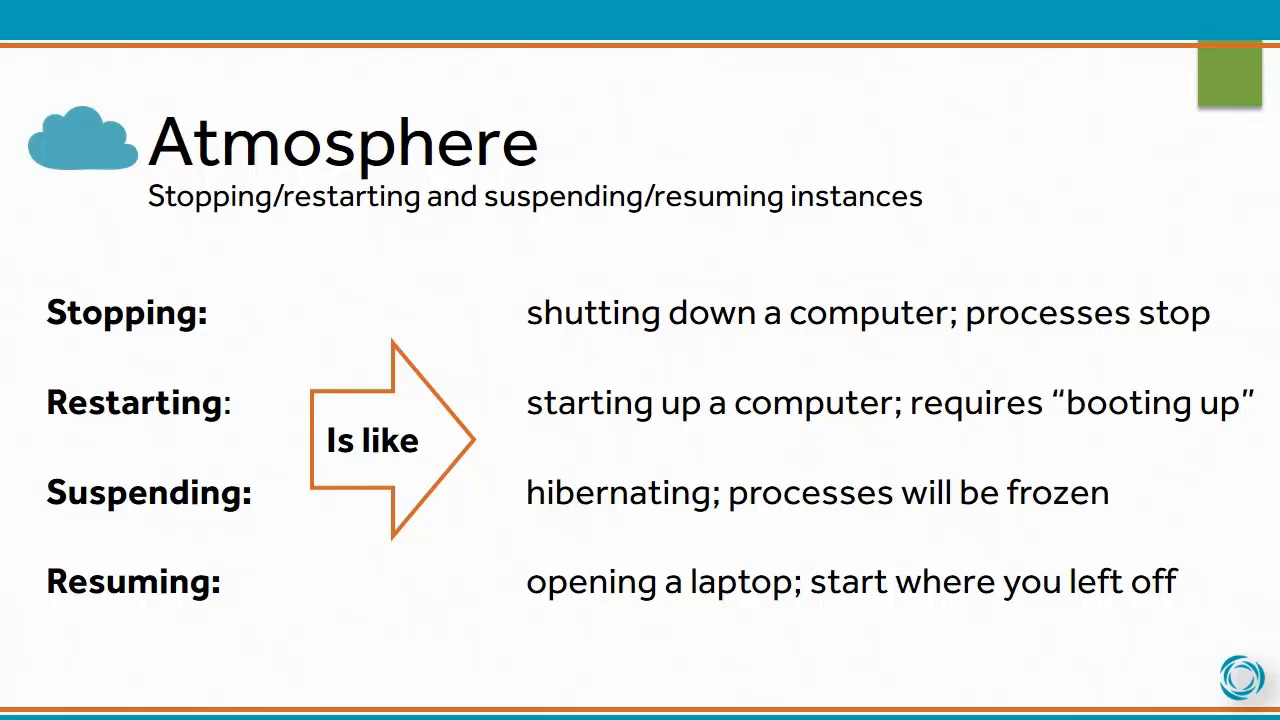
- Advance to the Stopping/restarting and suspending/resuming instances slide
key(Right)
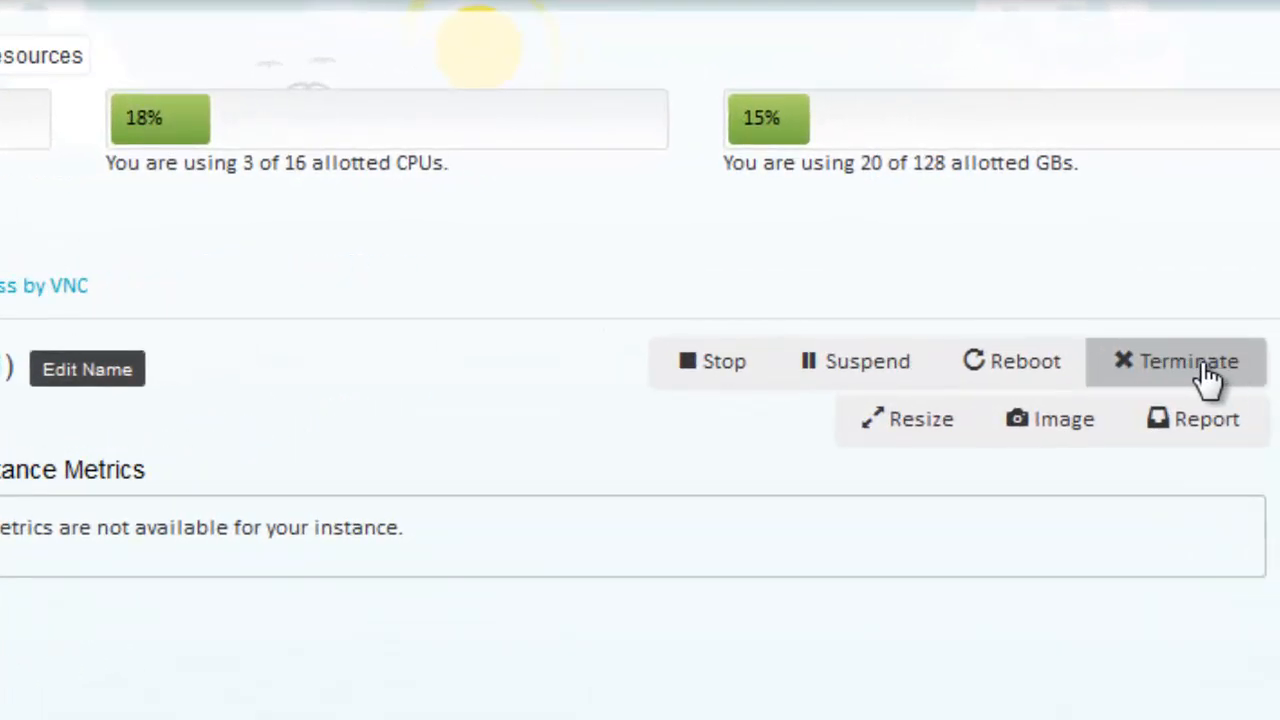
- Terminate the New Tassel Image (11/03/2011) instance and confirm the termination
click(1188, 360)
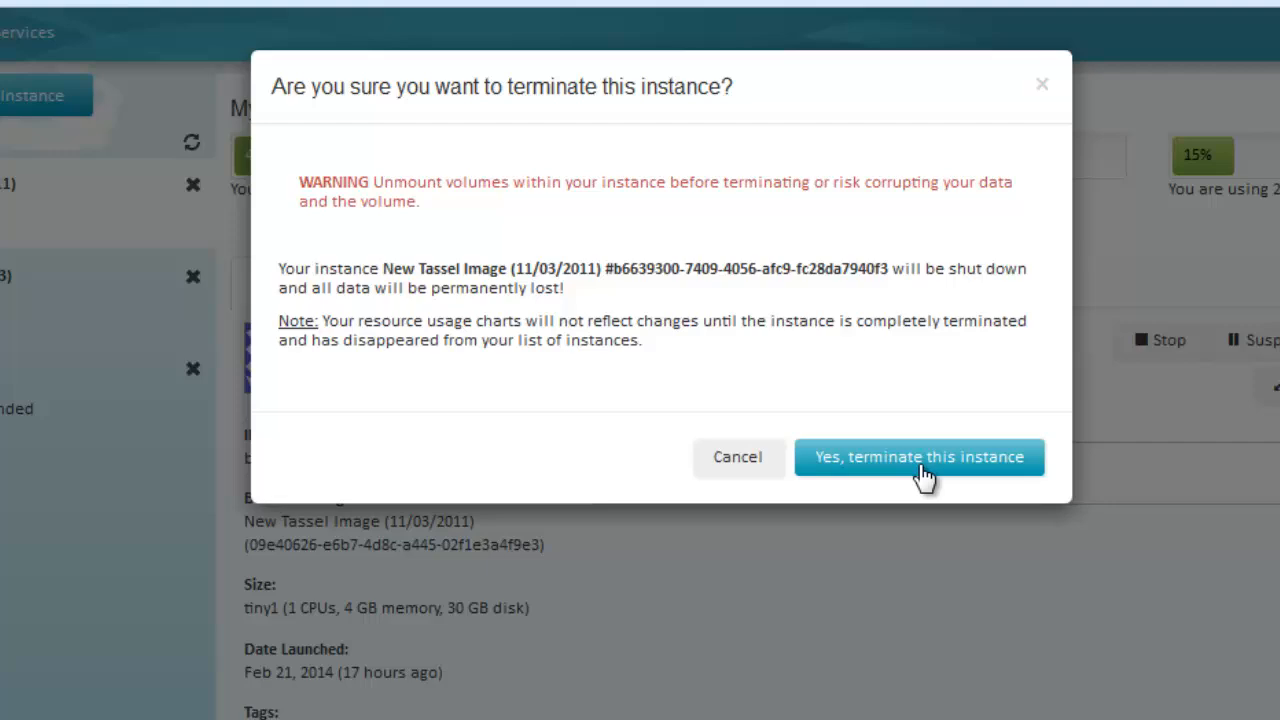
click(918, 456)
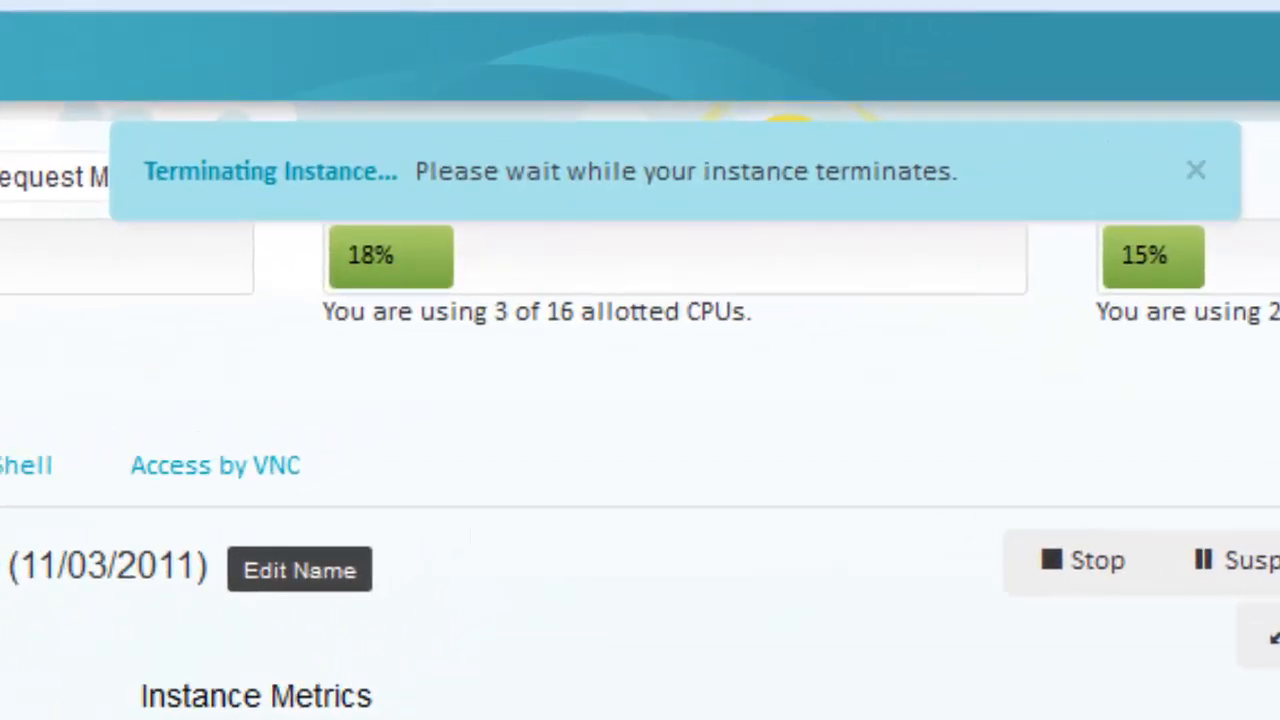